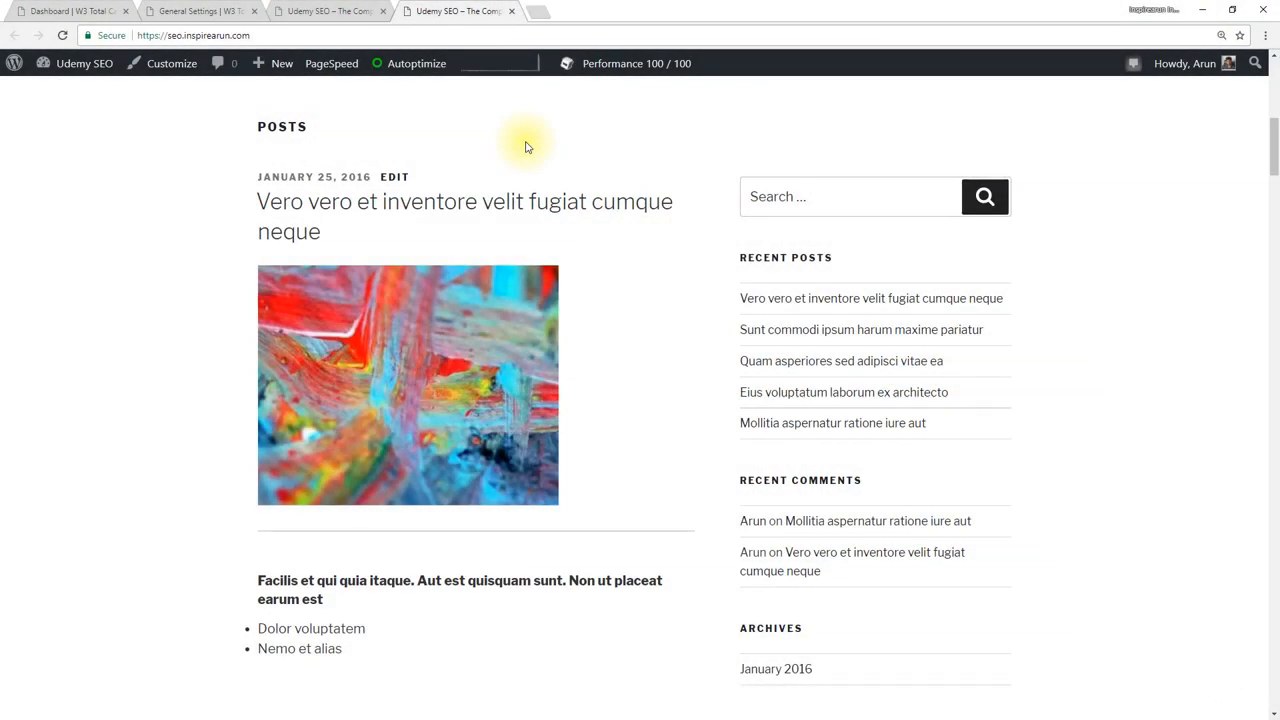
mouse_move(544, 18)
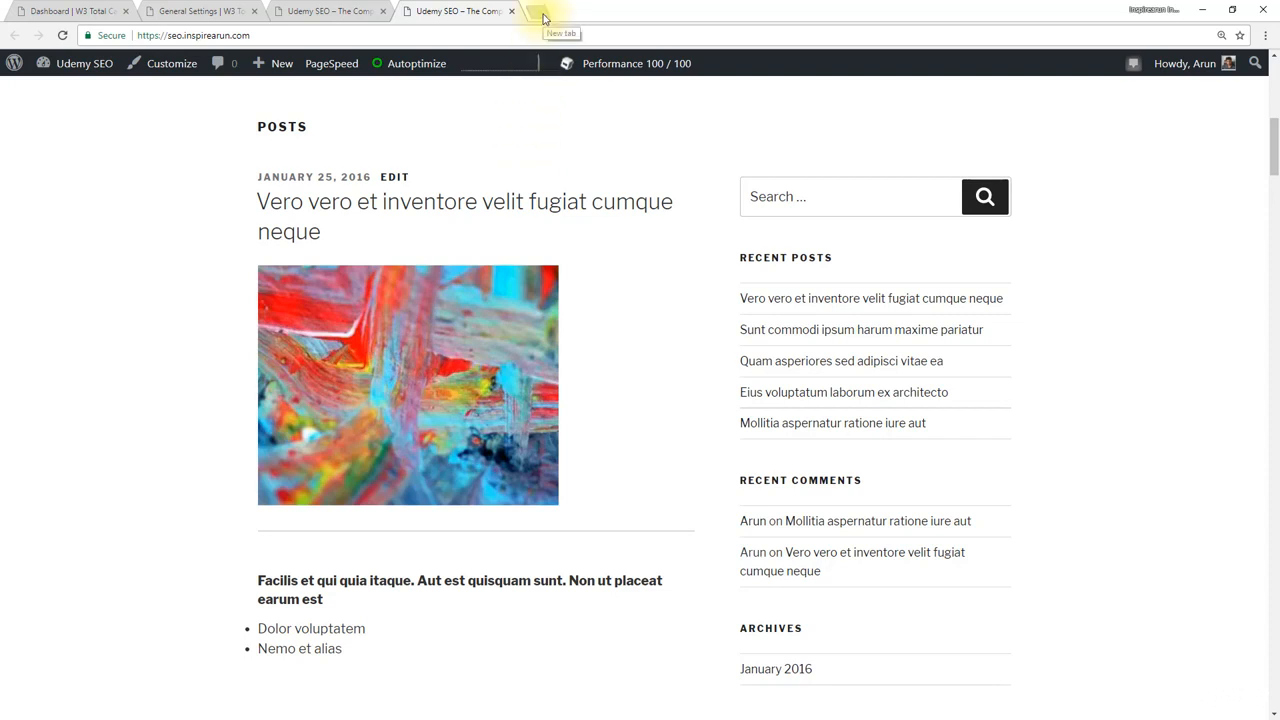
Add a new empty Chrome tab beside the live blog page.
click(544, 18)
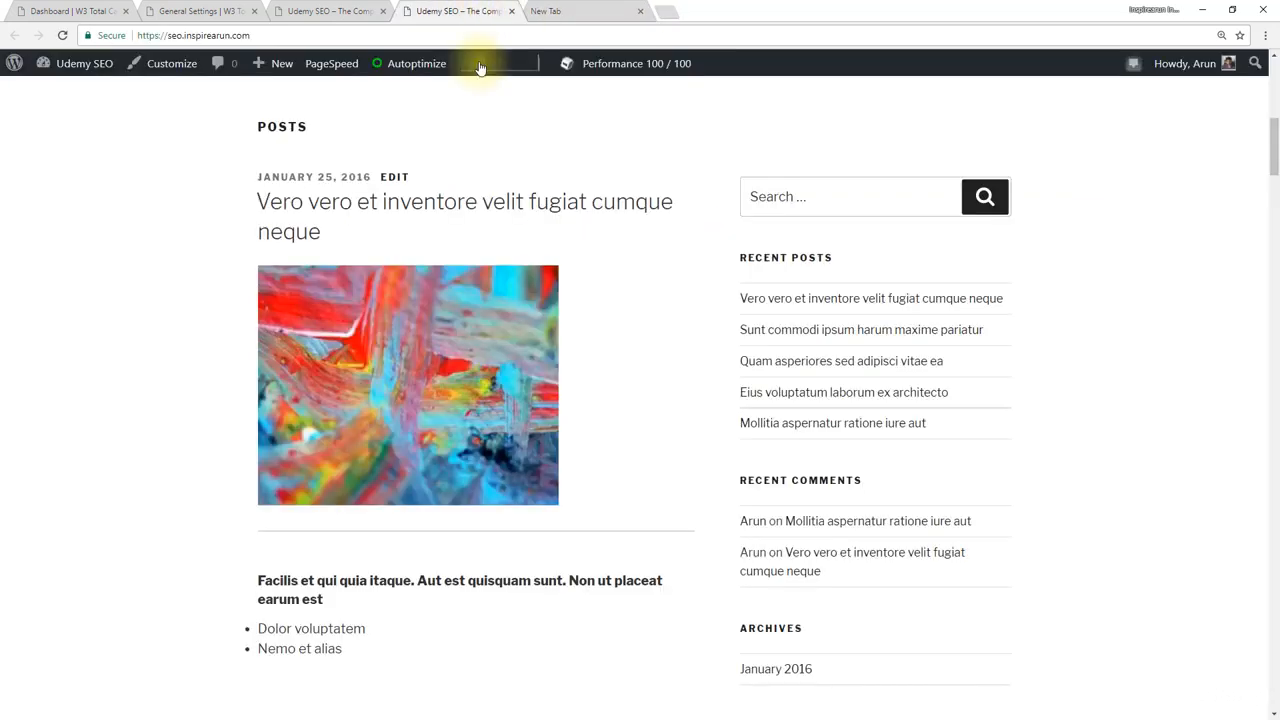
mouse_move(90, 164)
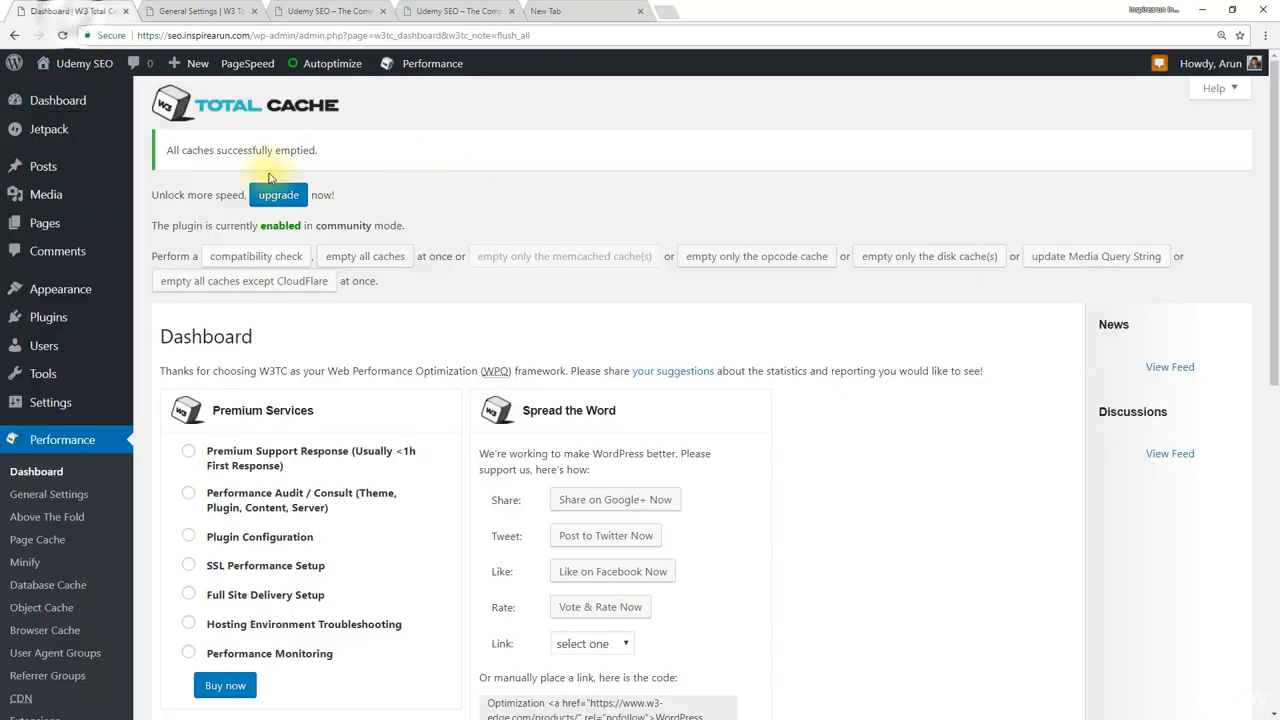
mouse_move(464, 130)
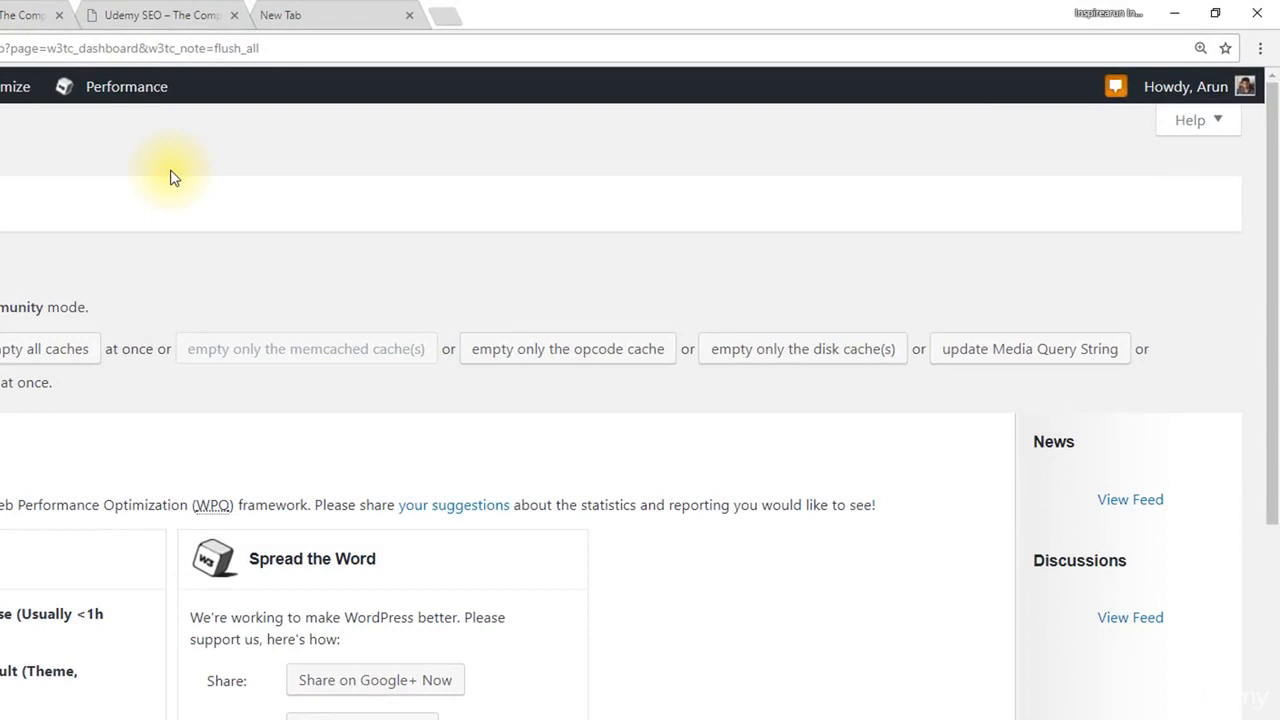
click(1260, 52)
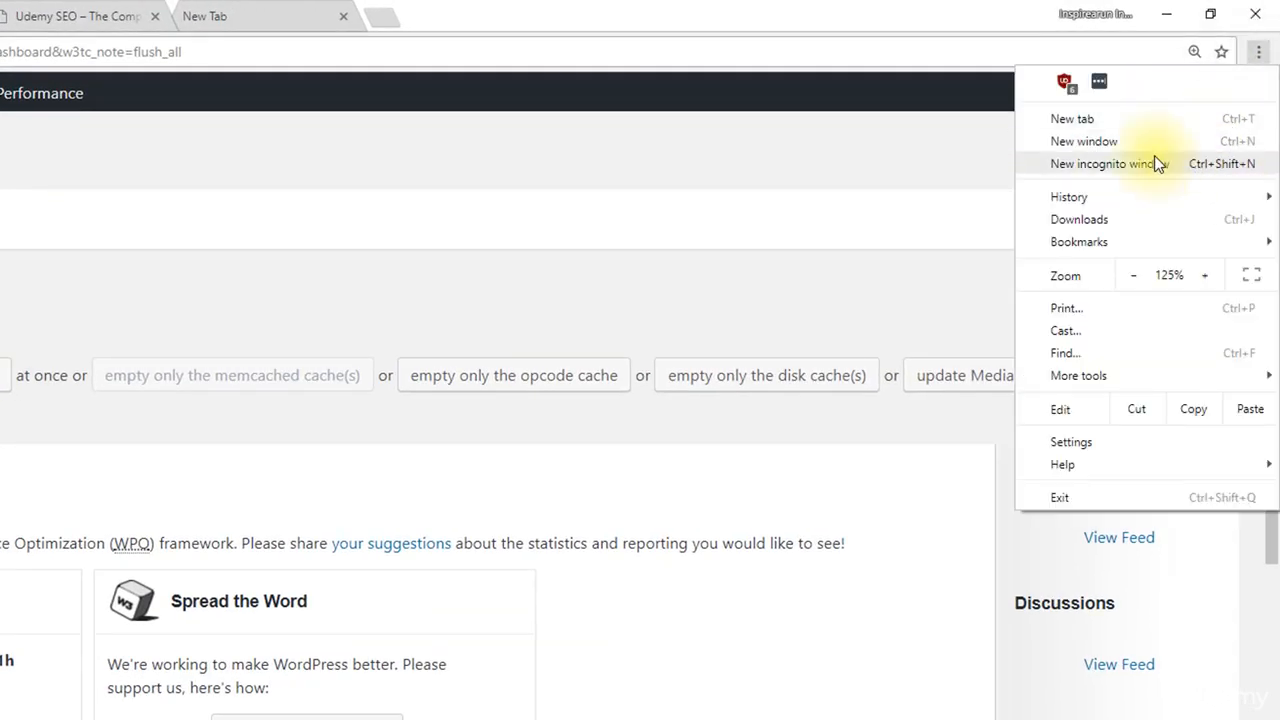
click(1108, 164)
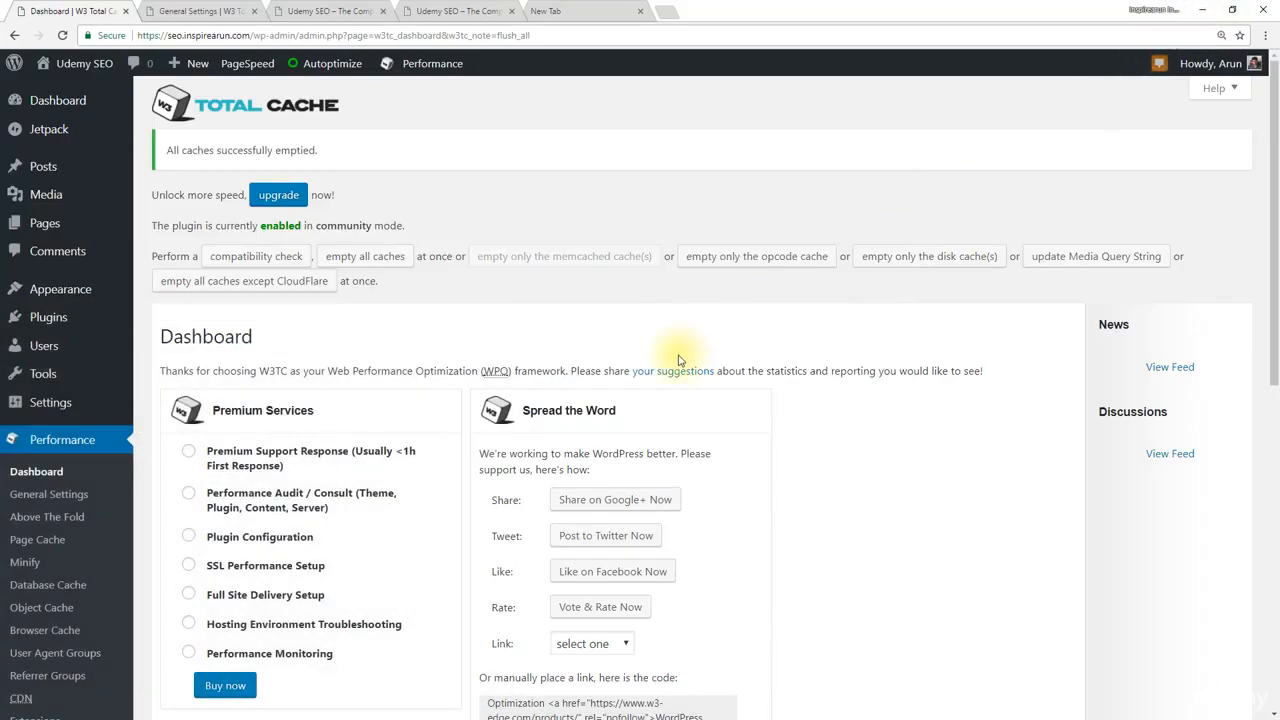
mouse_move(424, 198)
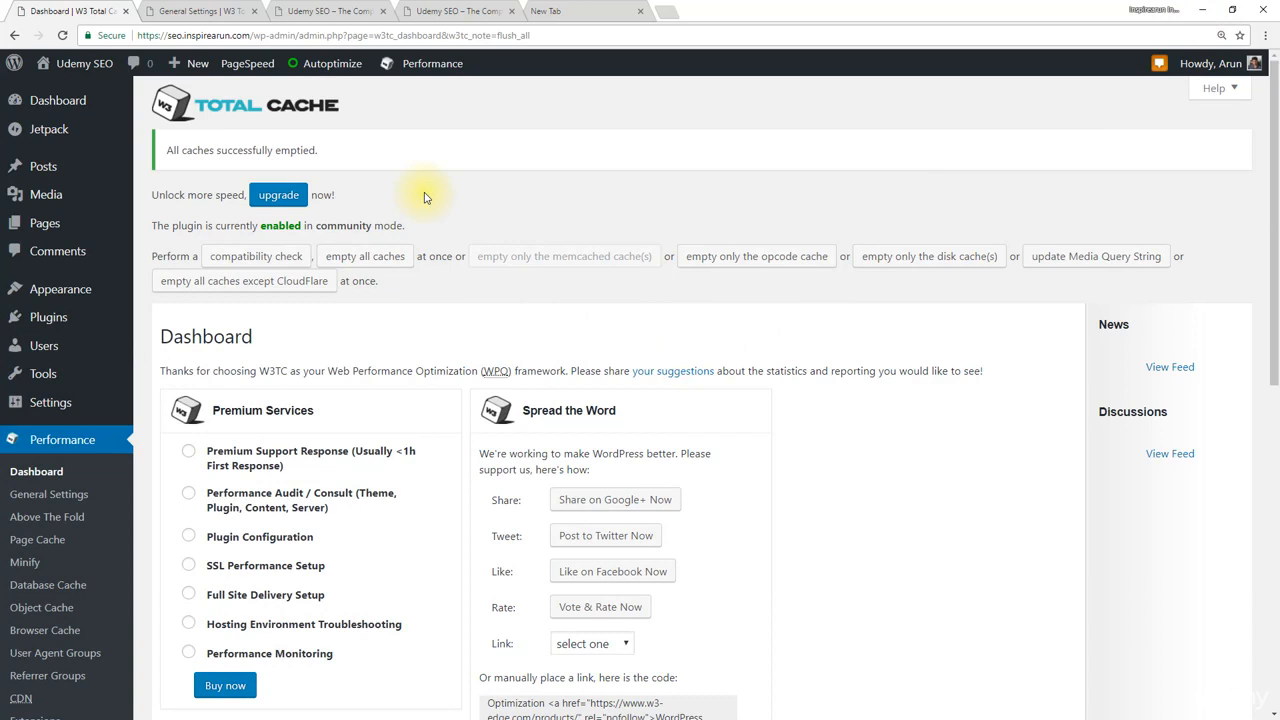
mouse_move(200, 12)
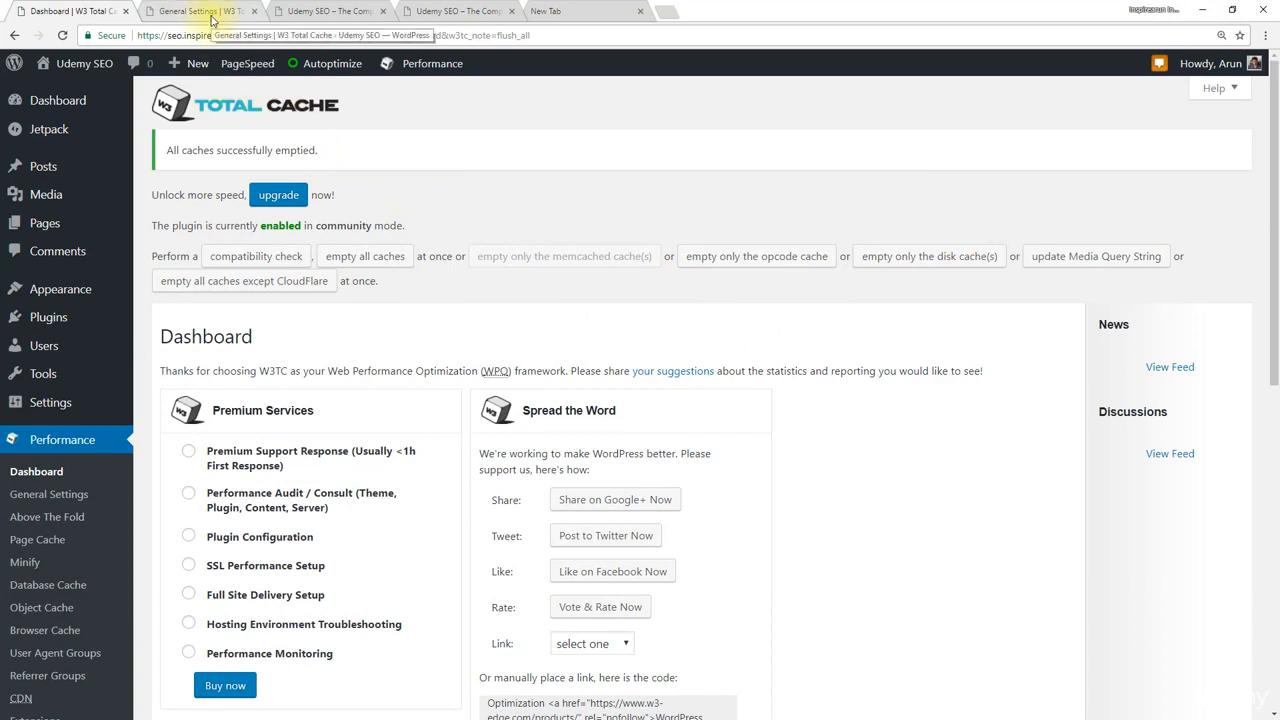
click(48, 494)
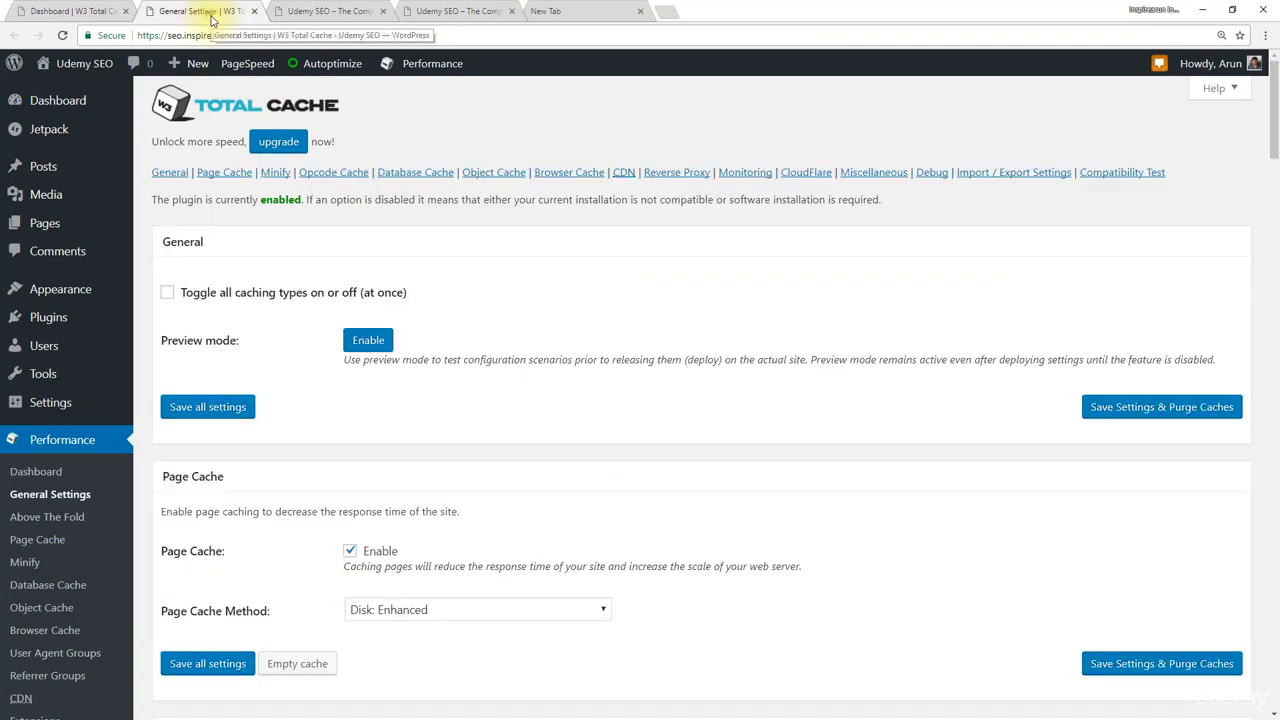
scroll(down, 3)
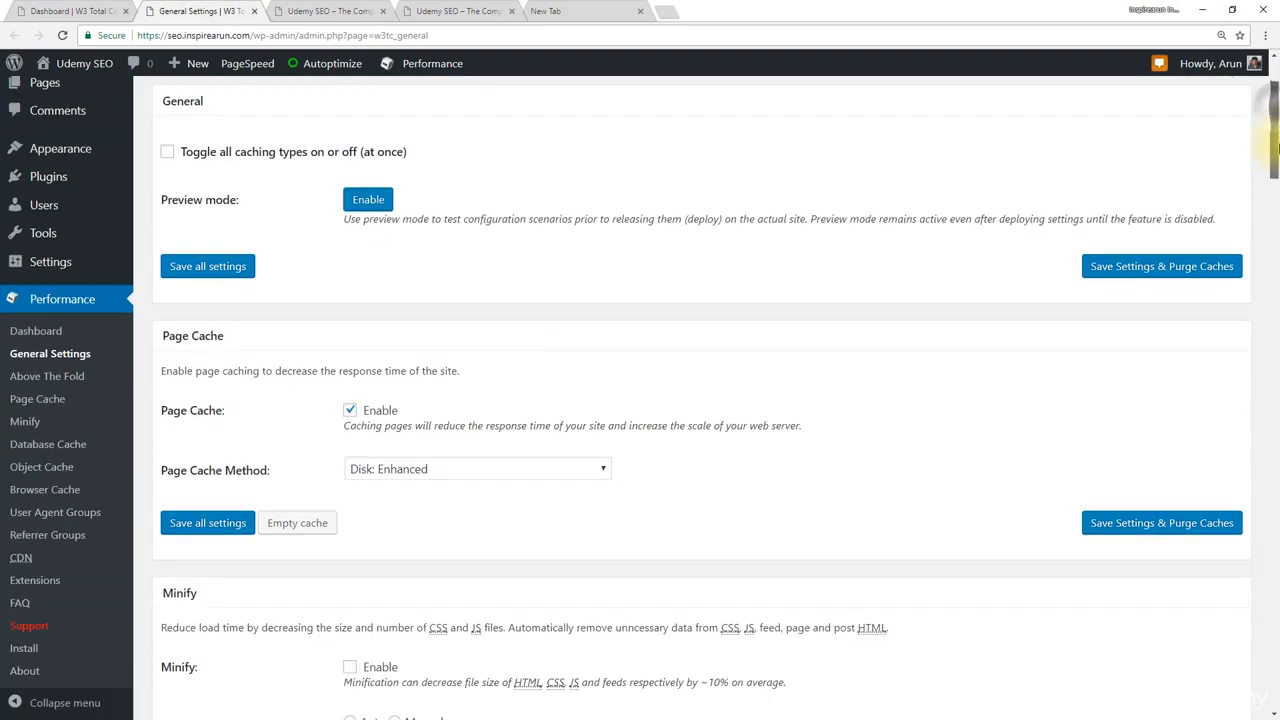
scroll(down, 3)
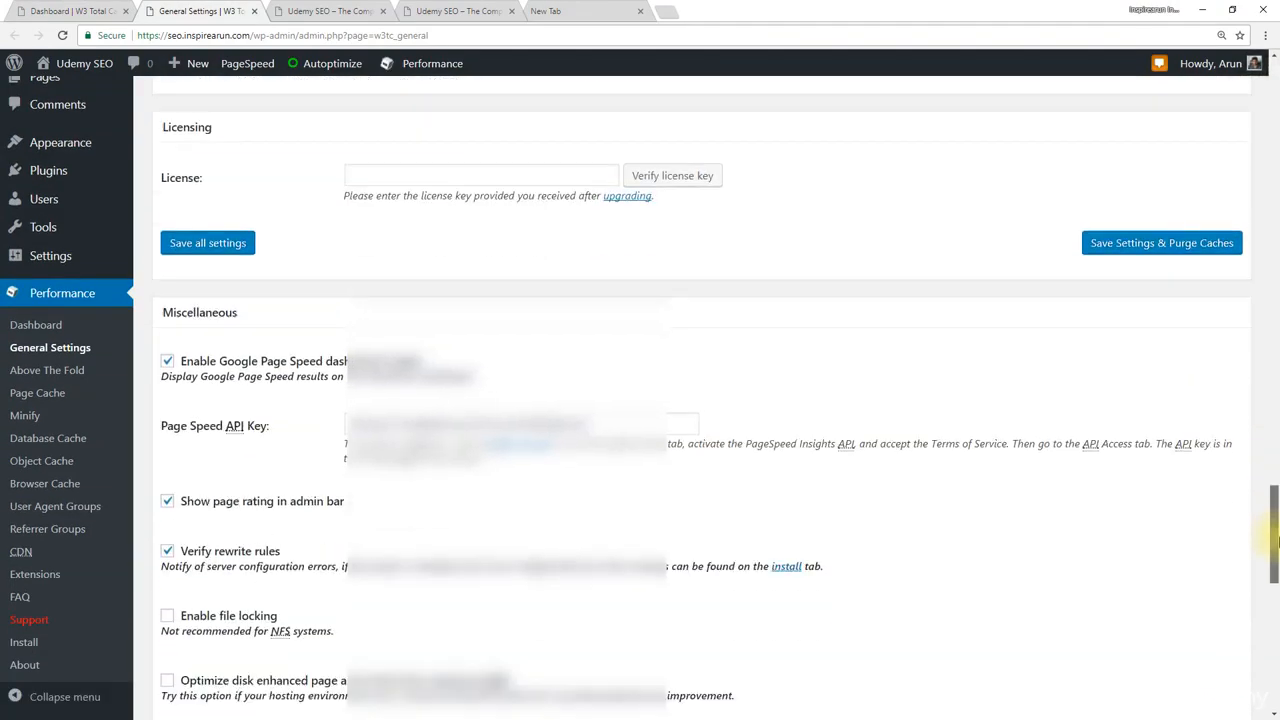
scroll(down, 3)
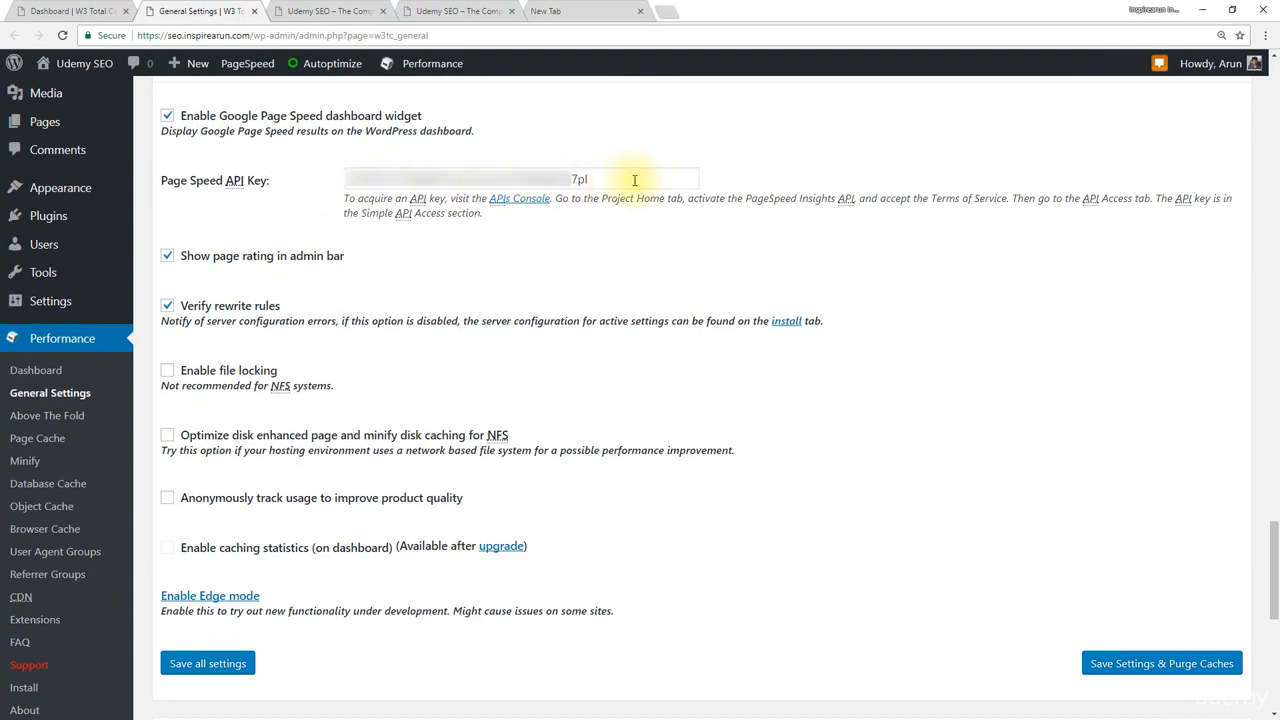
mouse_move(50, 16)
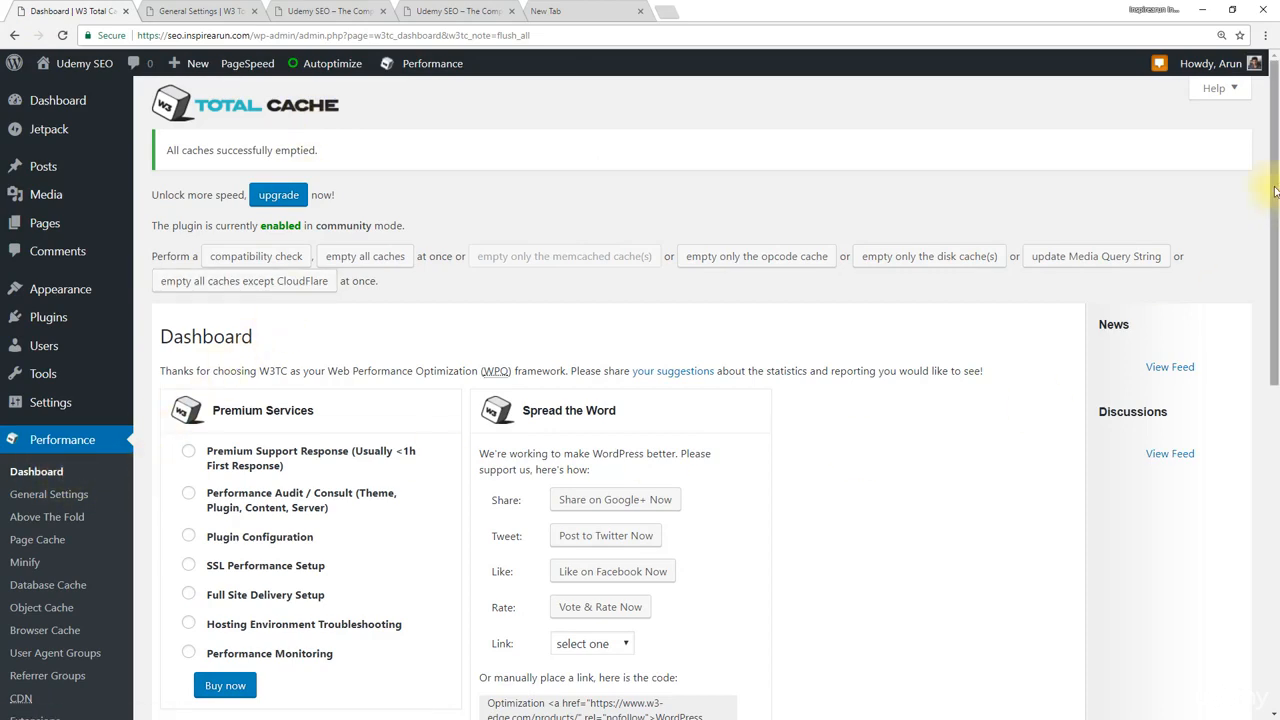
Scroll the Performance dashboard down to the Google Page Speed Report scoring 92/100.
scroll(down, 3)
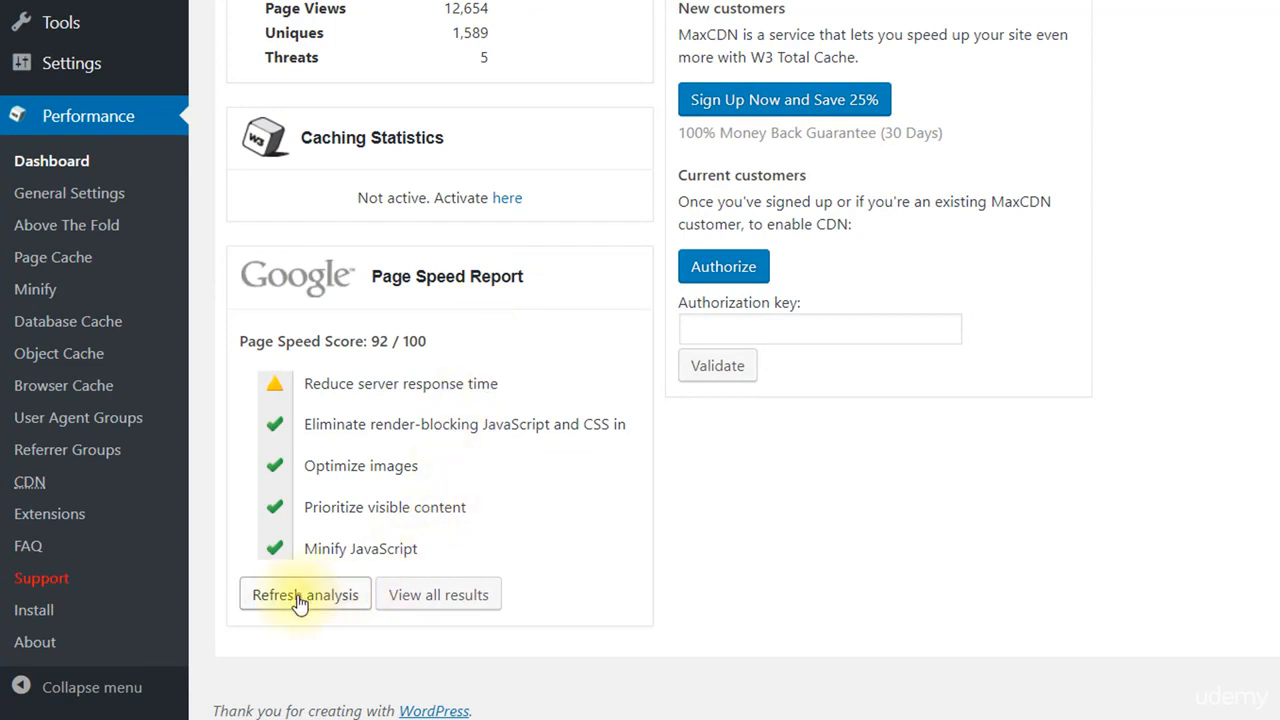
mouse_move(368, 582)
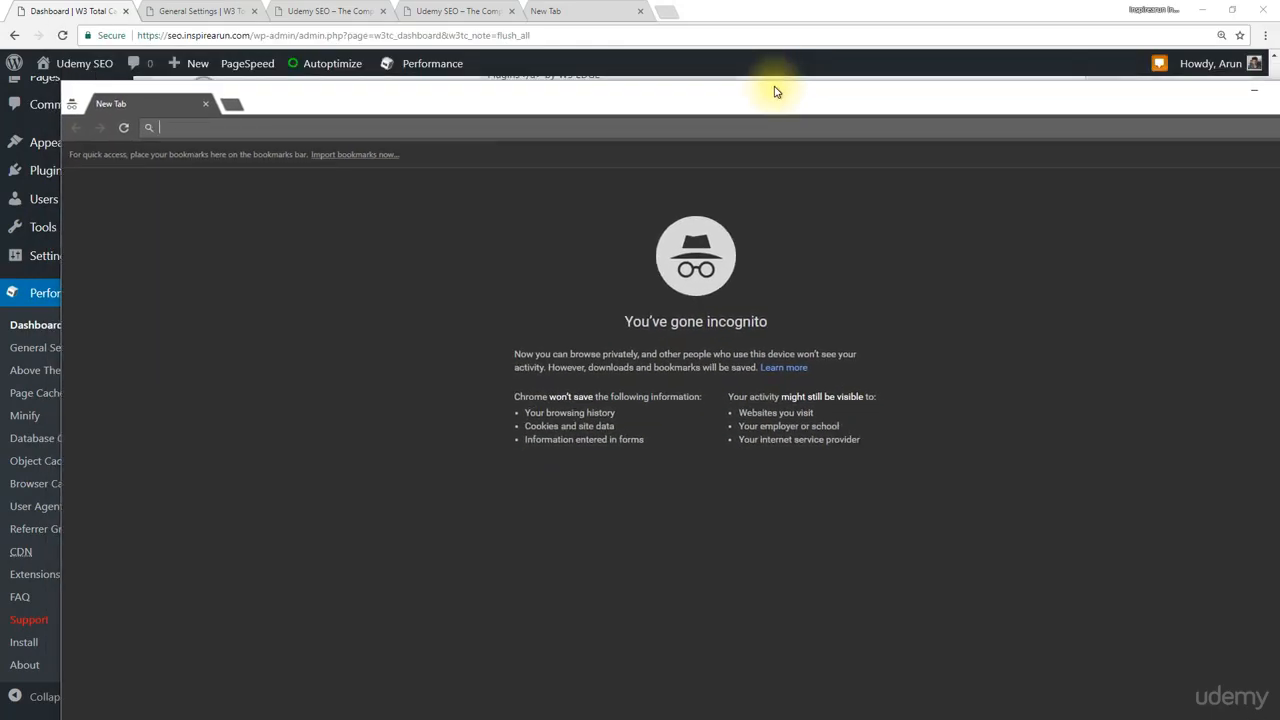
Maximize the incognito window so its empty new tab fills the screen.
click(1232, 12)
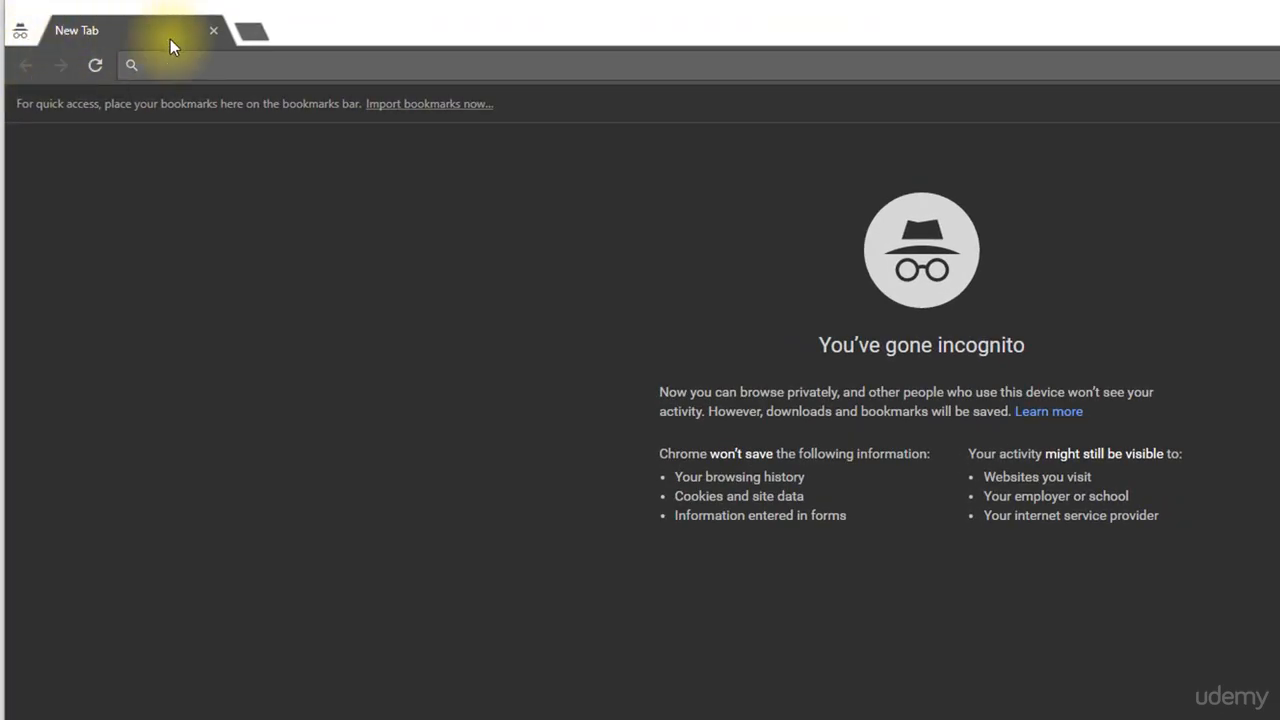
mouse_move(20, 36)
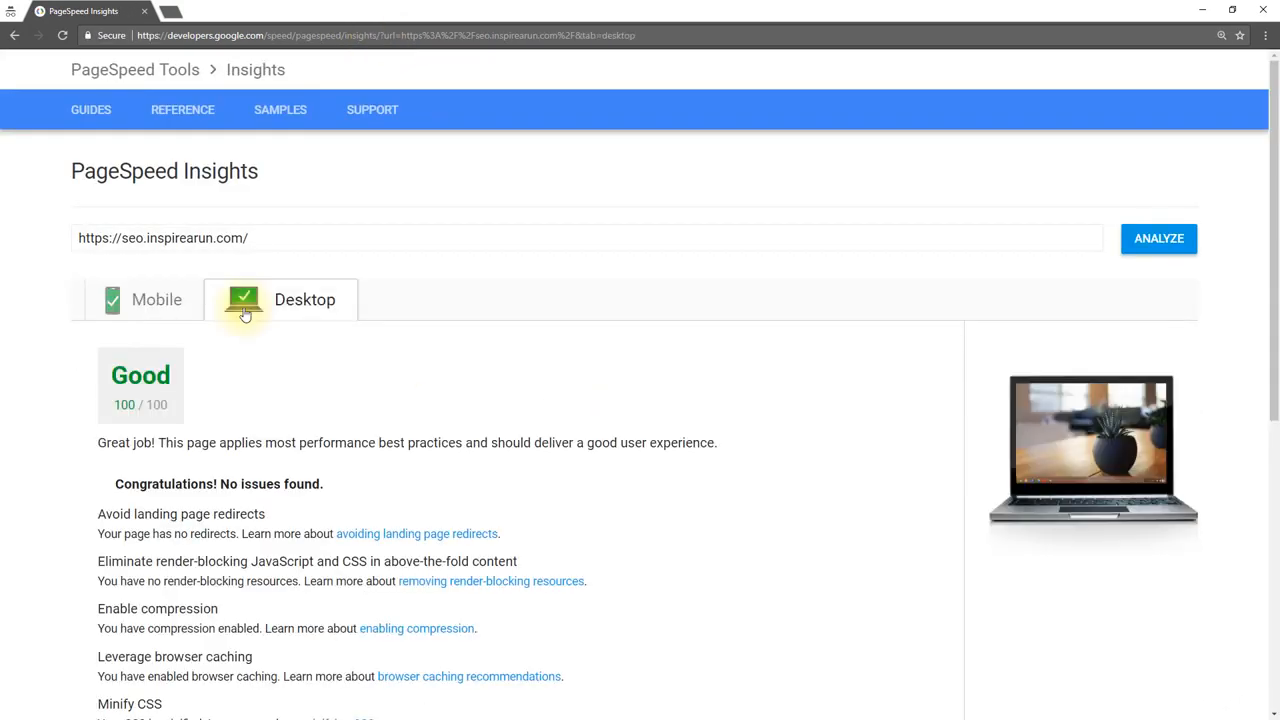
mouse_move(256, 350)
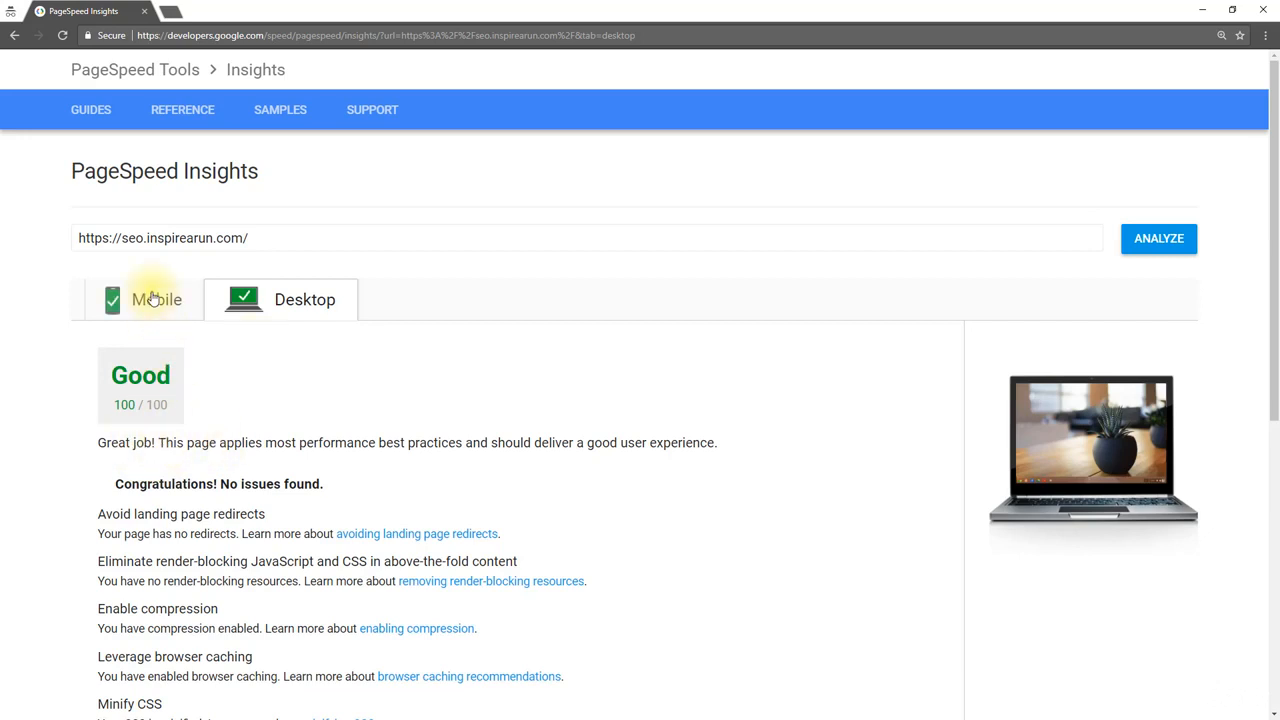
Confirm 100/100 on PageSpeed Mobile and Desktop, then switch to the Pingdom tab.
click(144, 300)
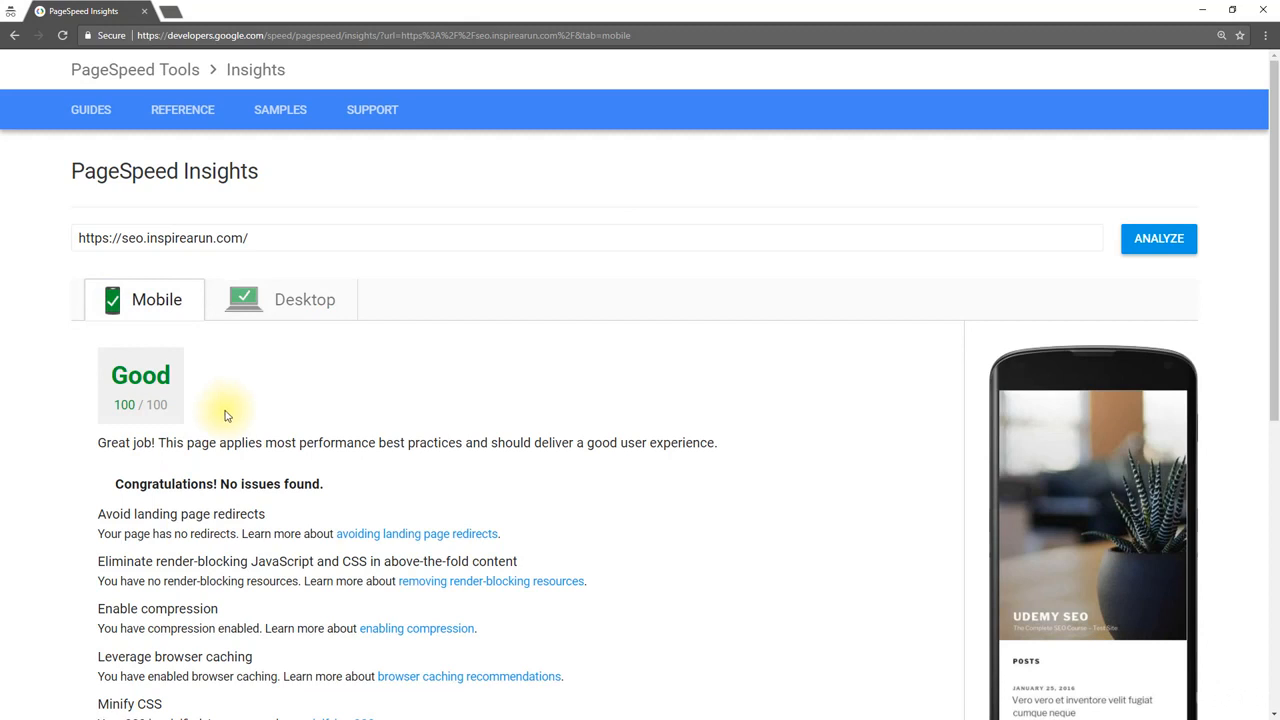
click(304, 300)
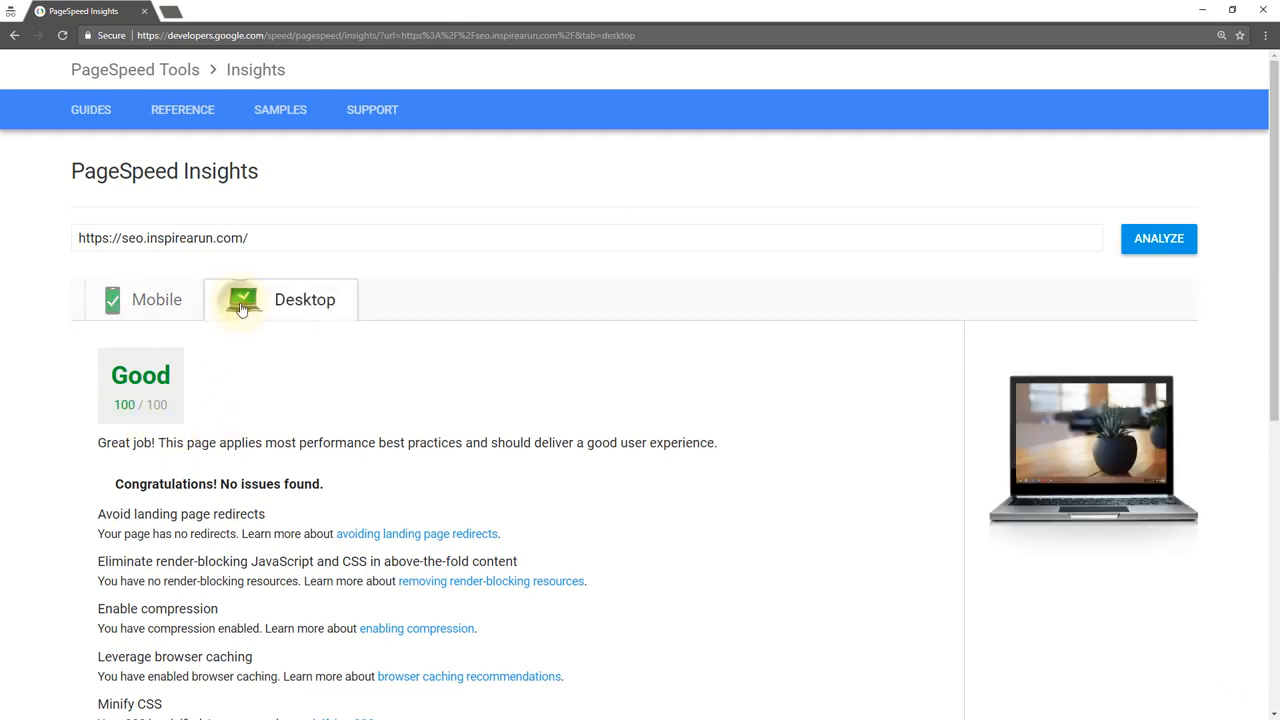
click(210, 12)
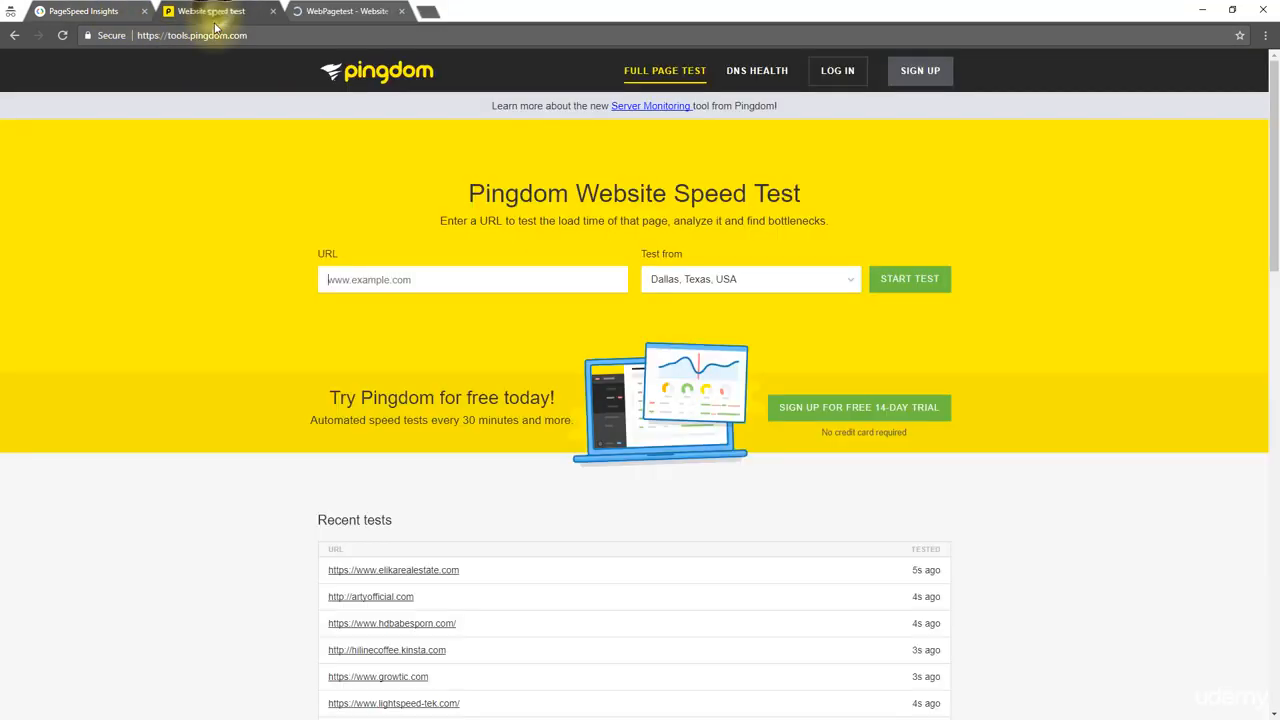
mouse_move(662, 240)
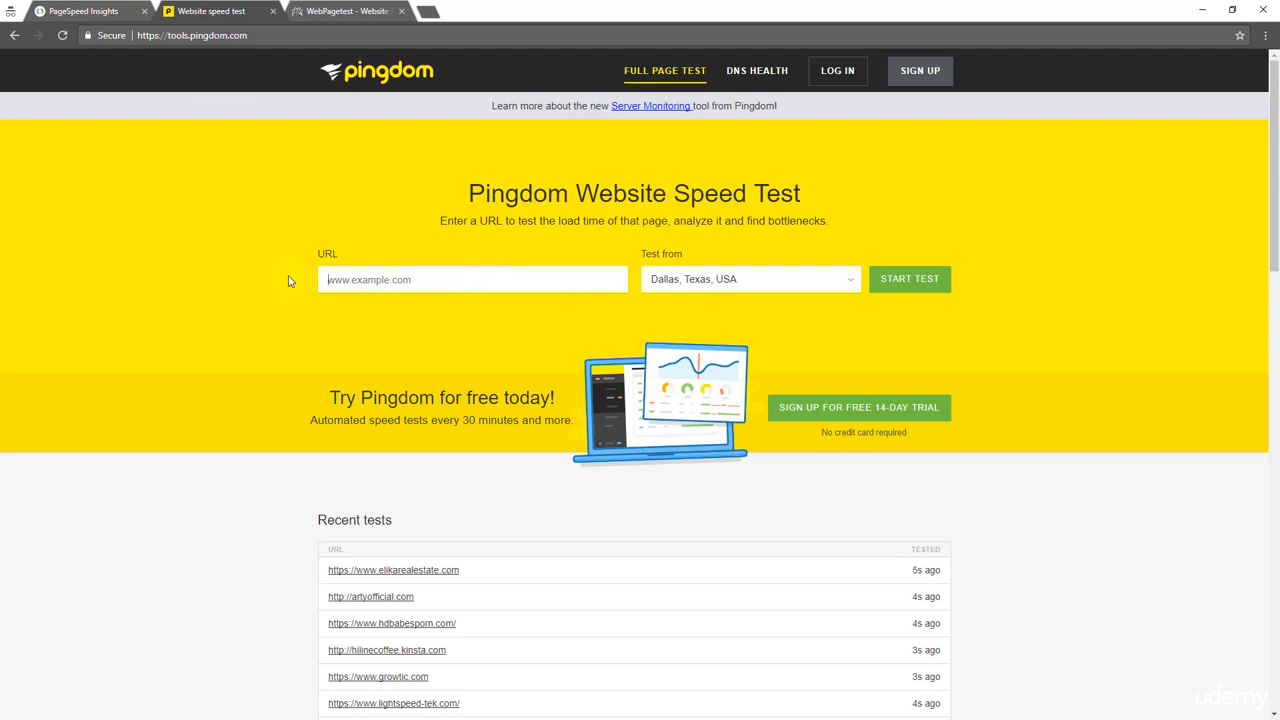
mouse_move(210, 12)
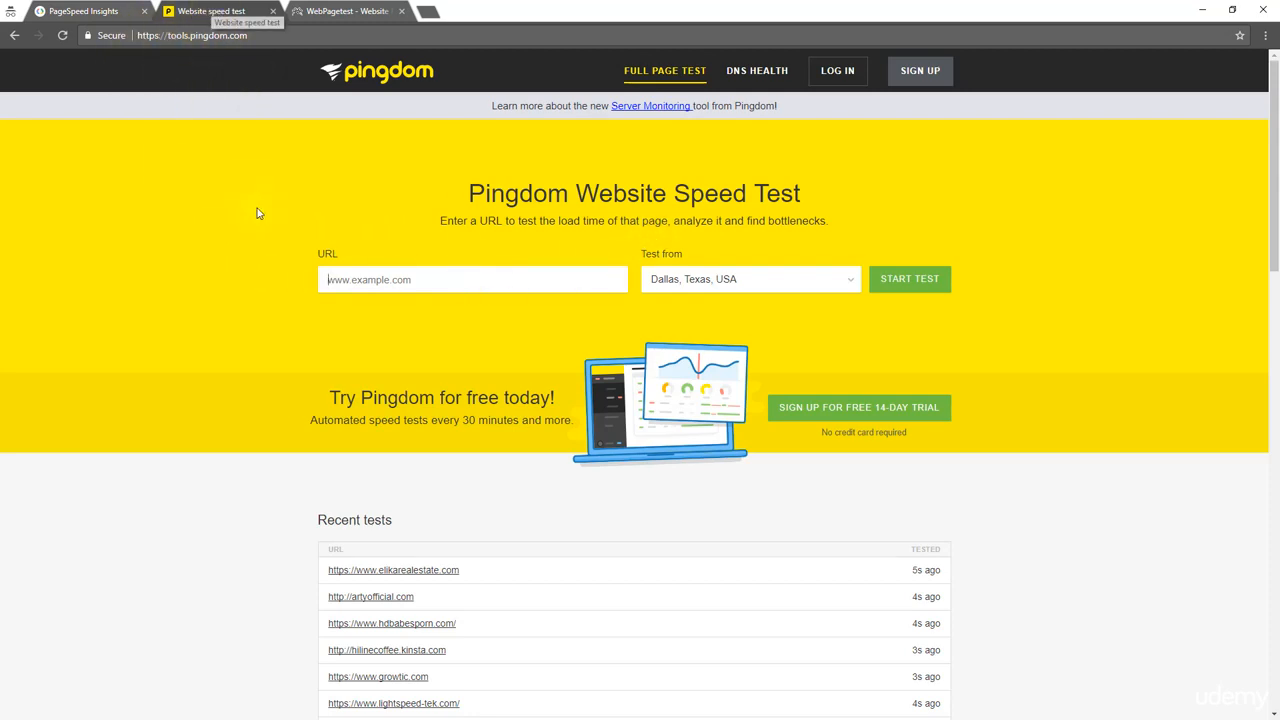
mouse_move(560, 320)
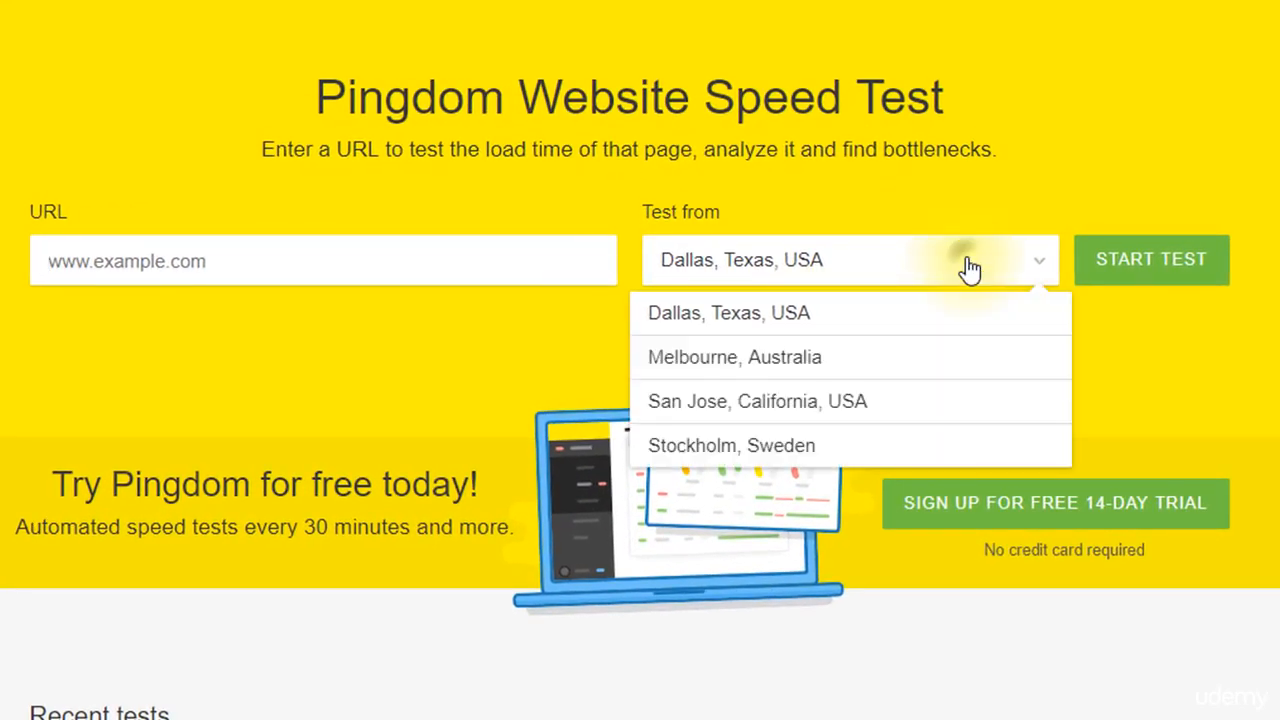
mouse_move(876, 456)
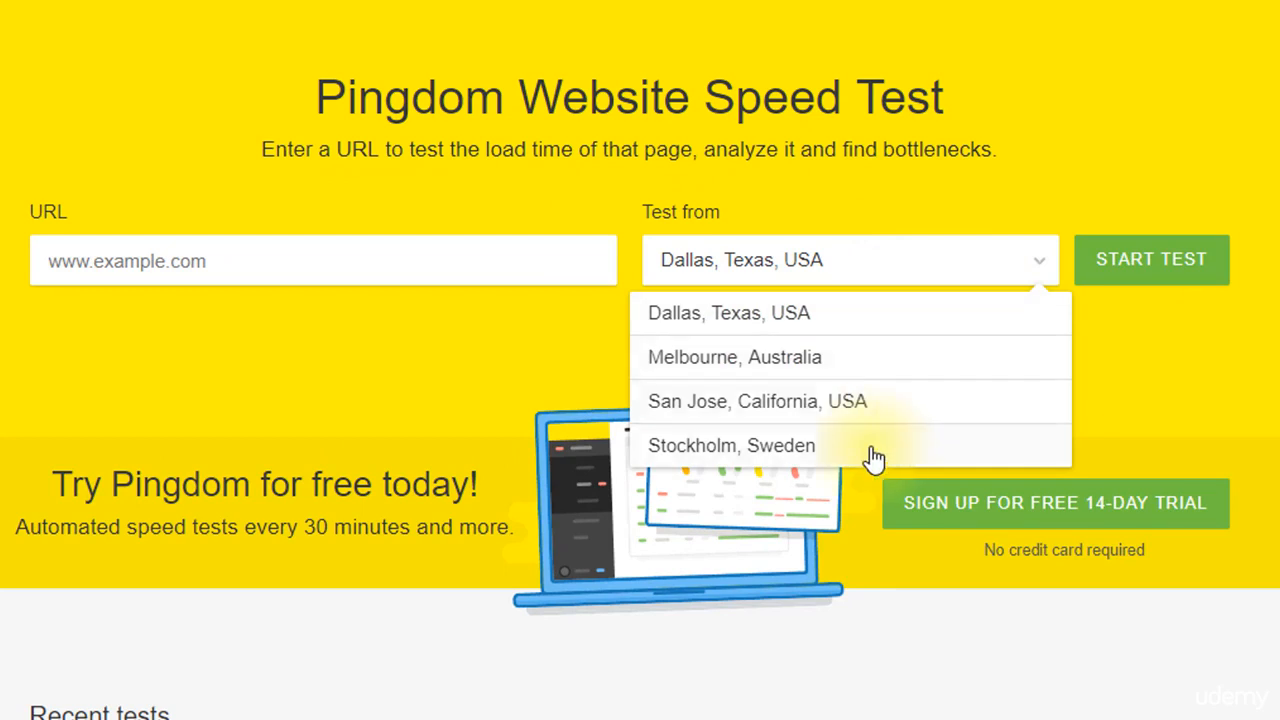
mouse_move(888, 340)
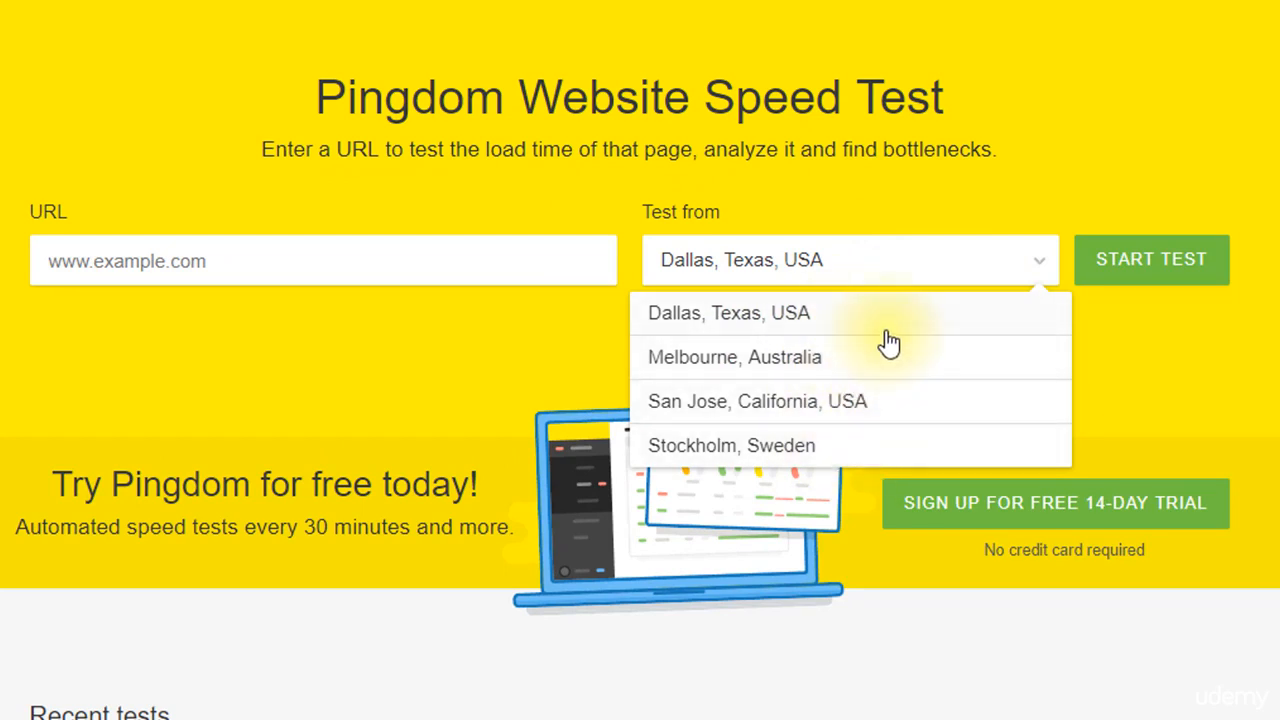
mouse_move(890, 348)
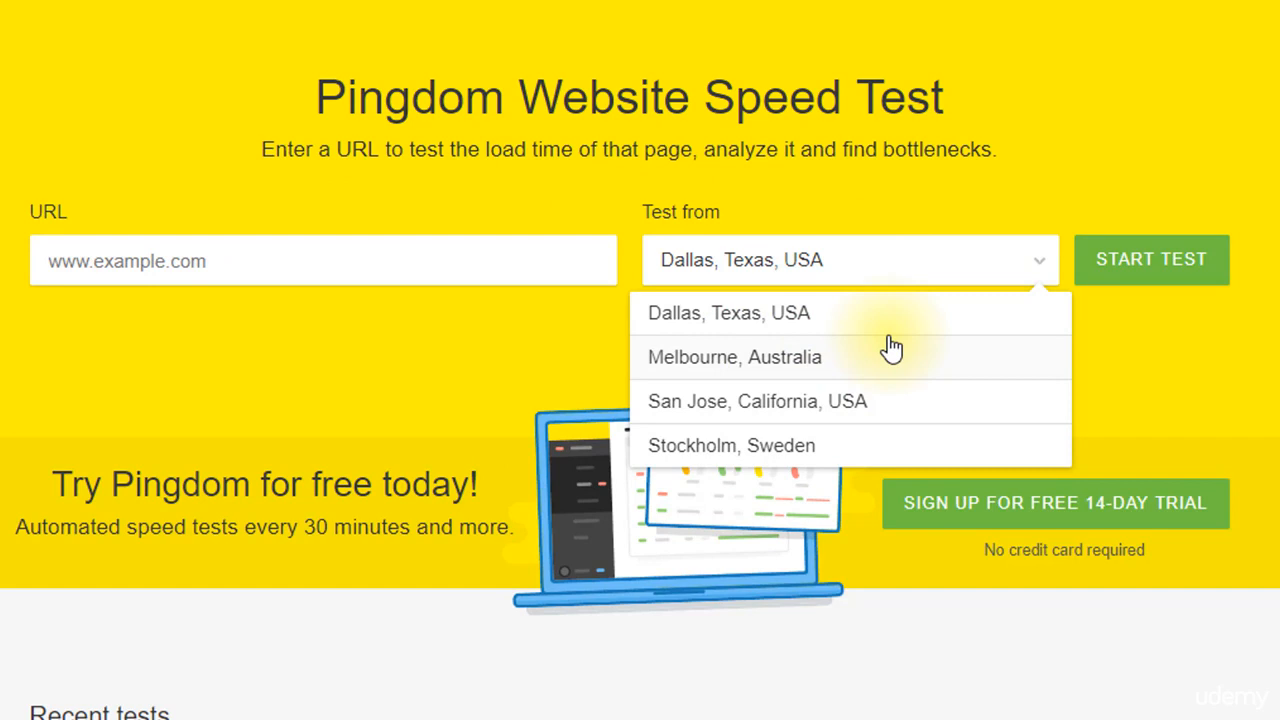
mouse_move(828, 350)
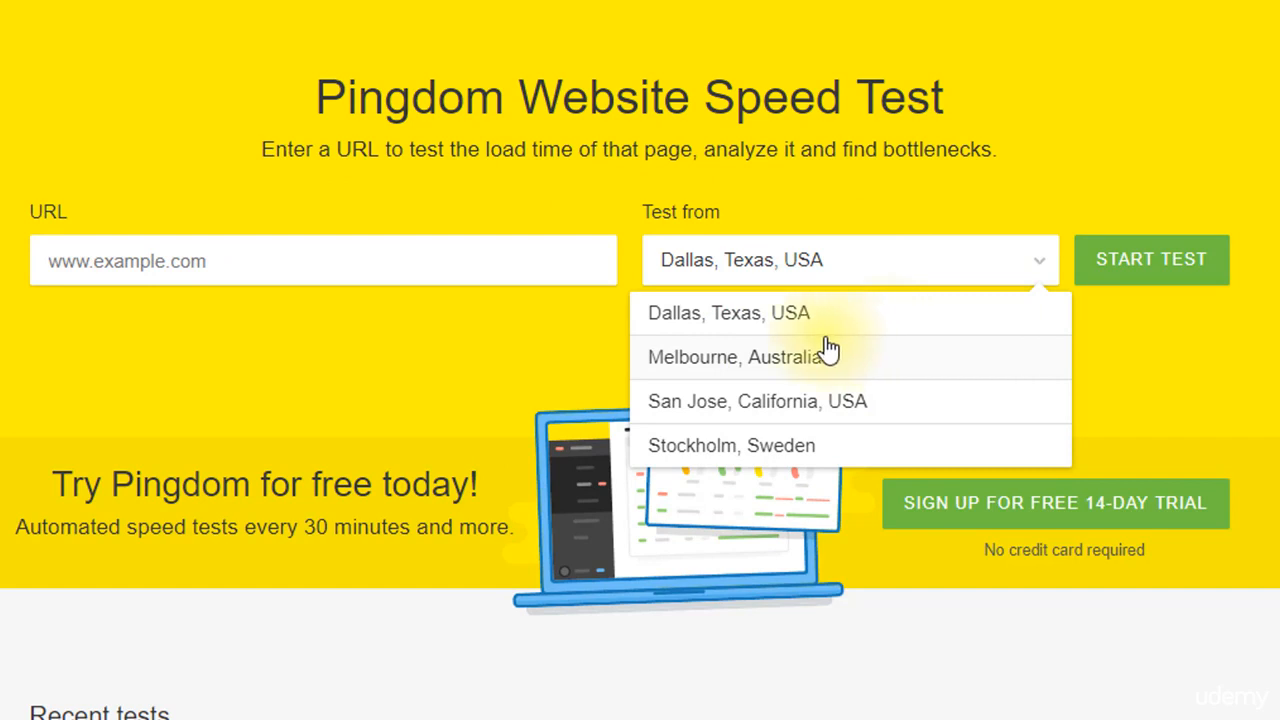
mouse_move(818, 364)
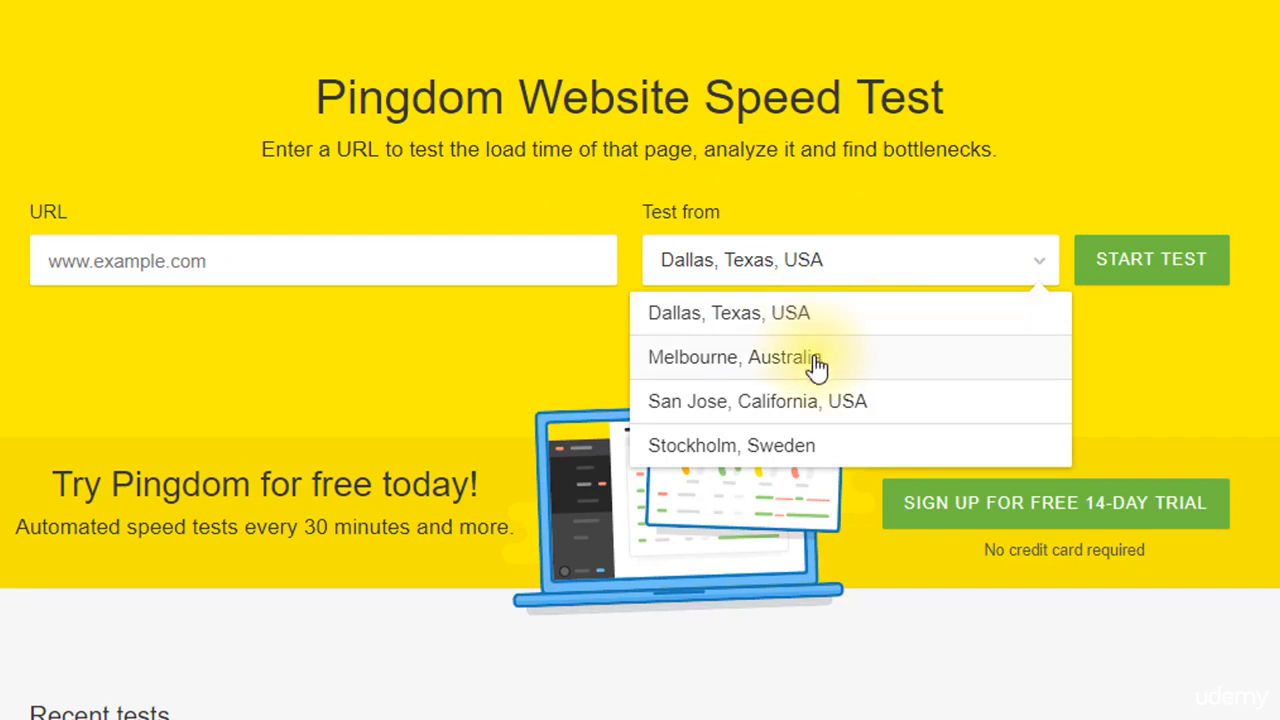
Choose Melbourne, Australia as the Pingdom test origin.
click(344, 12)
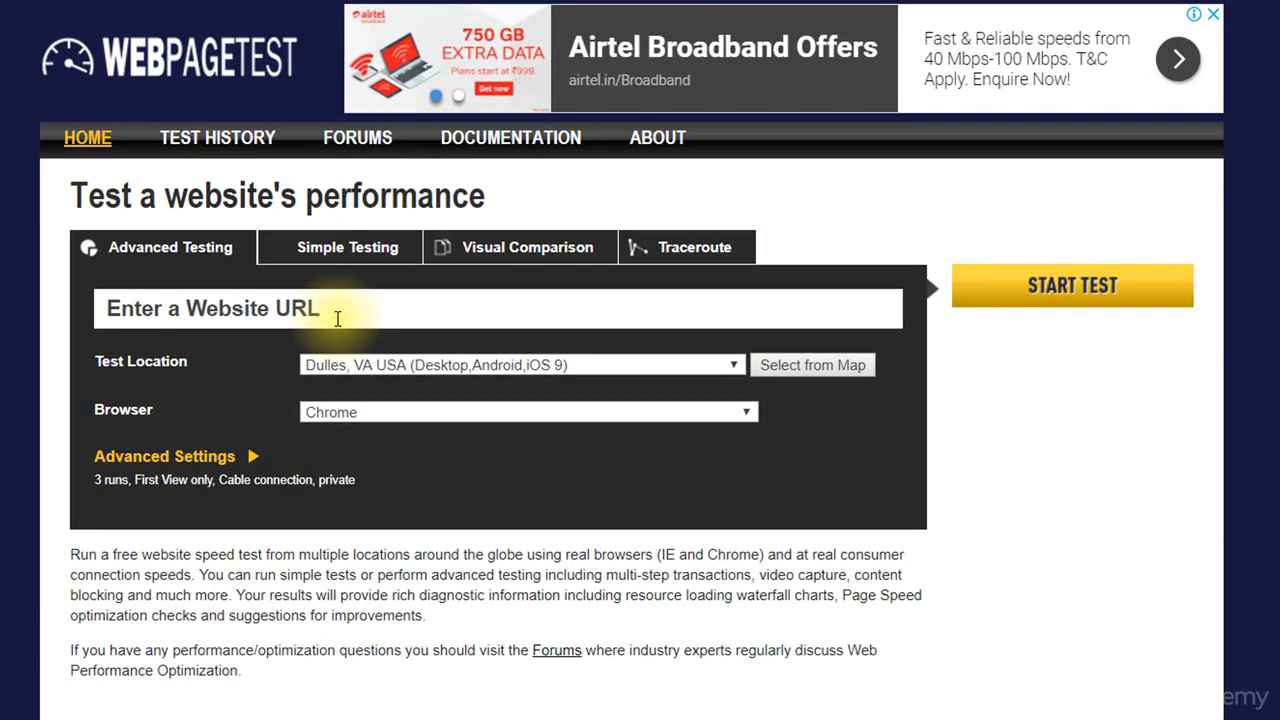
Set WebPageTest's advanced settings to First View and Repeat View, keeping 3 private Cable runs.
click(164, 456)
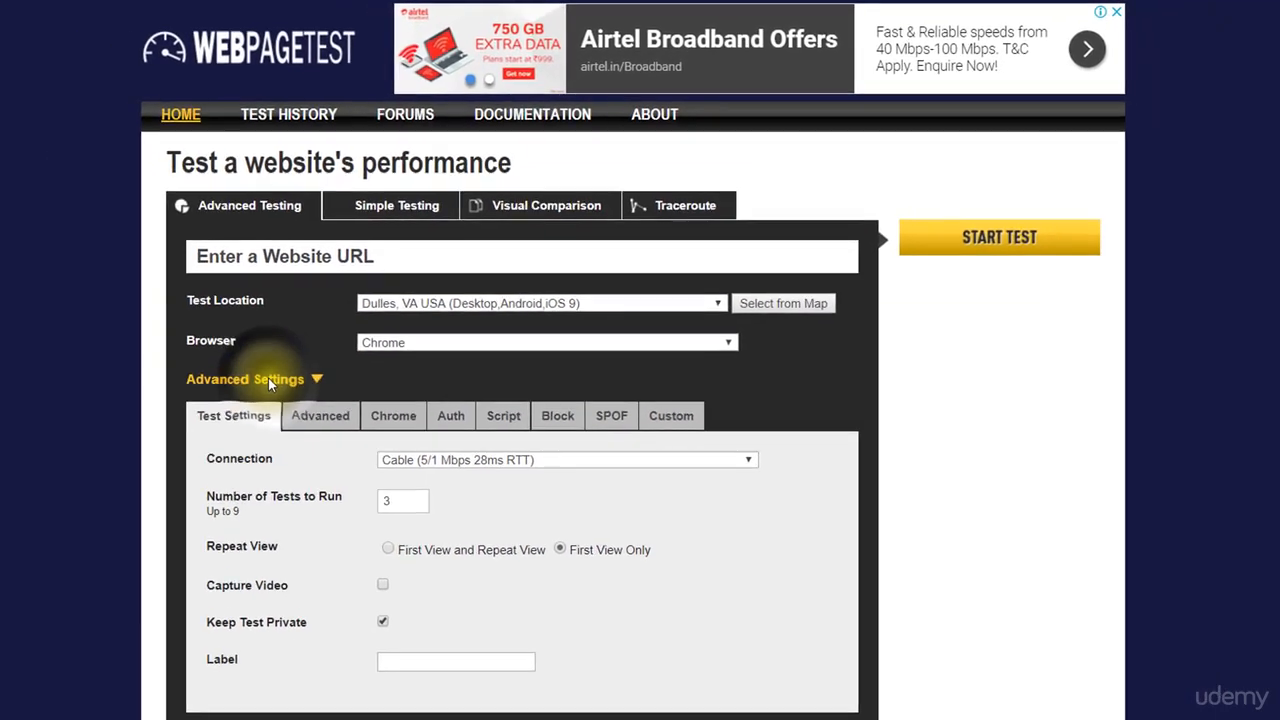
click(388, 540)
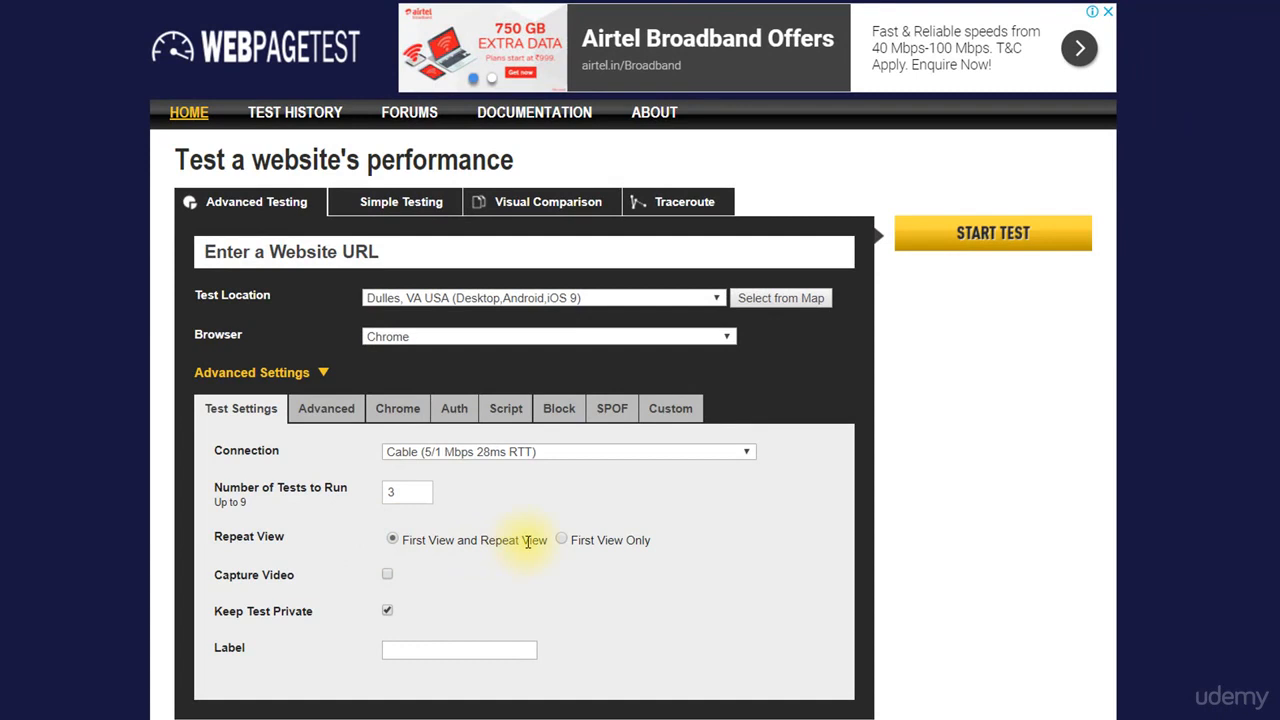
click(252, 372)
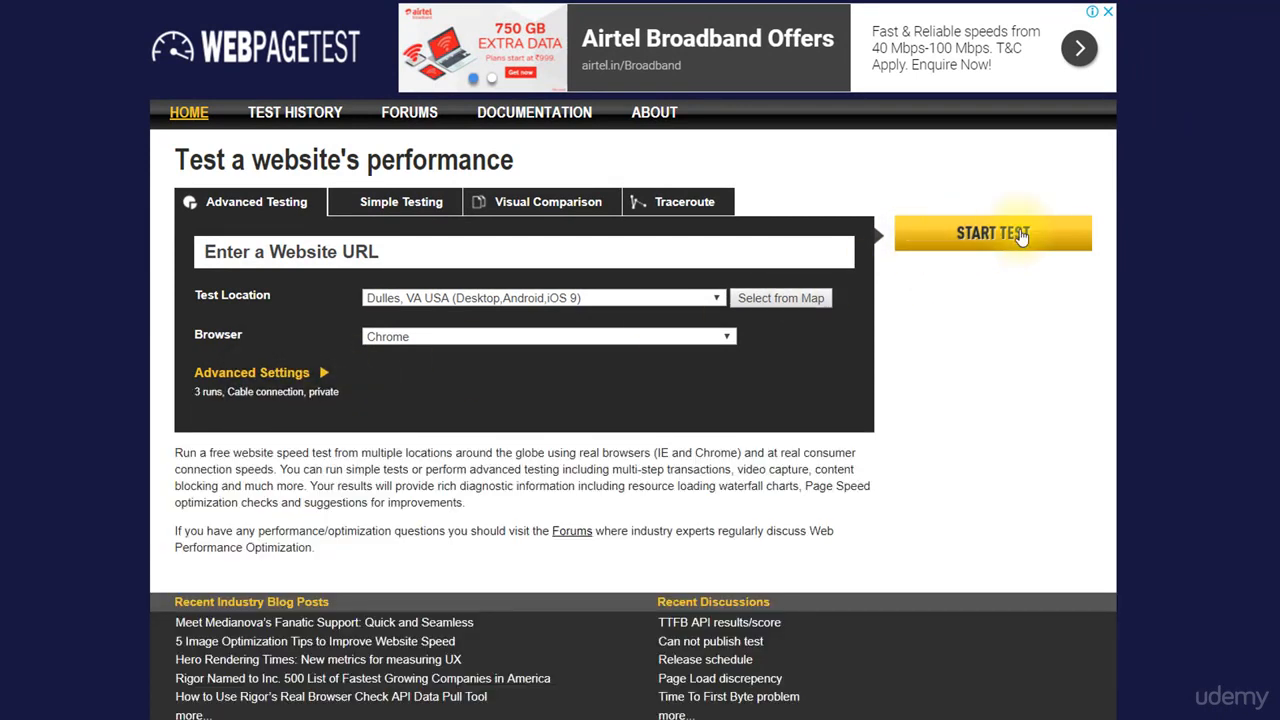
mouse_move(988, 362)
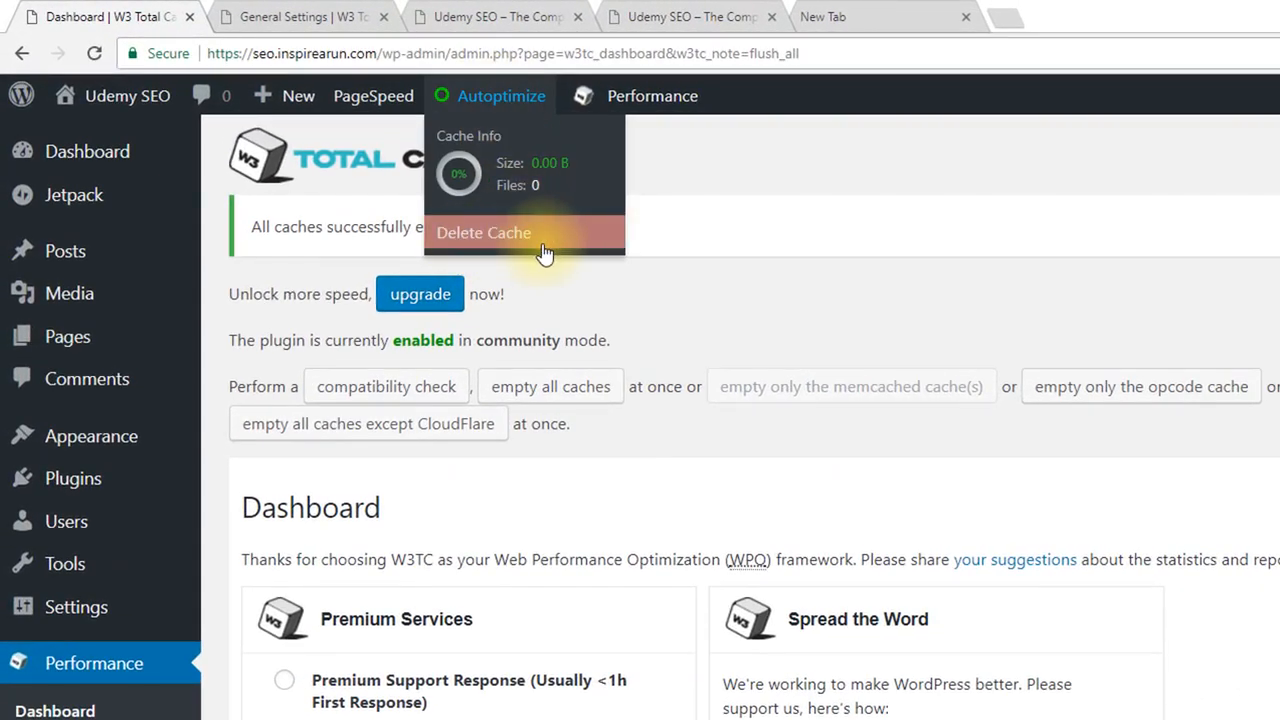
Purge all W3 Total Cache caches and reload the site's front page.
click(652, 96)
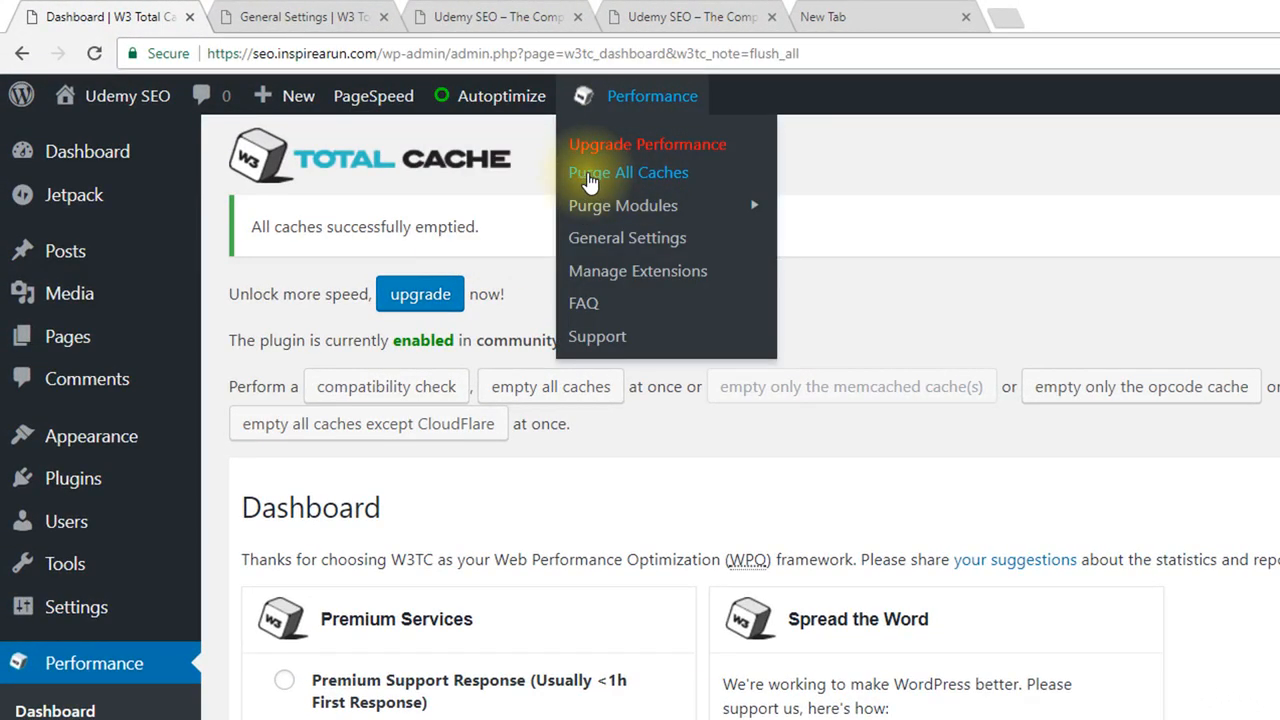
mouse_move(720, 180)
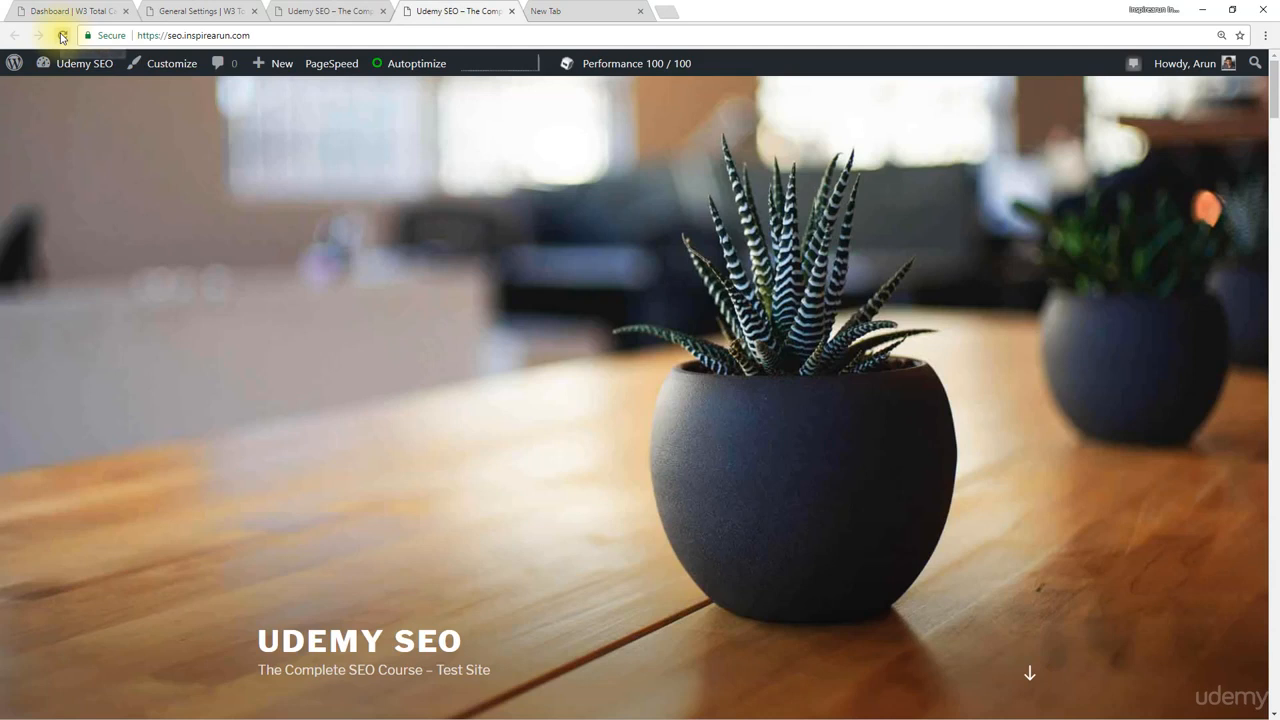
click(62, 36)
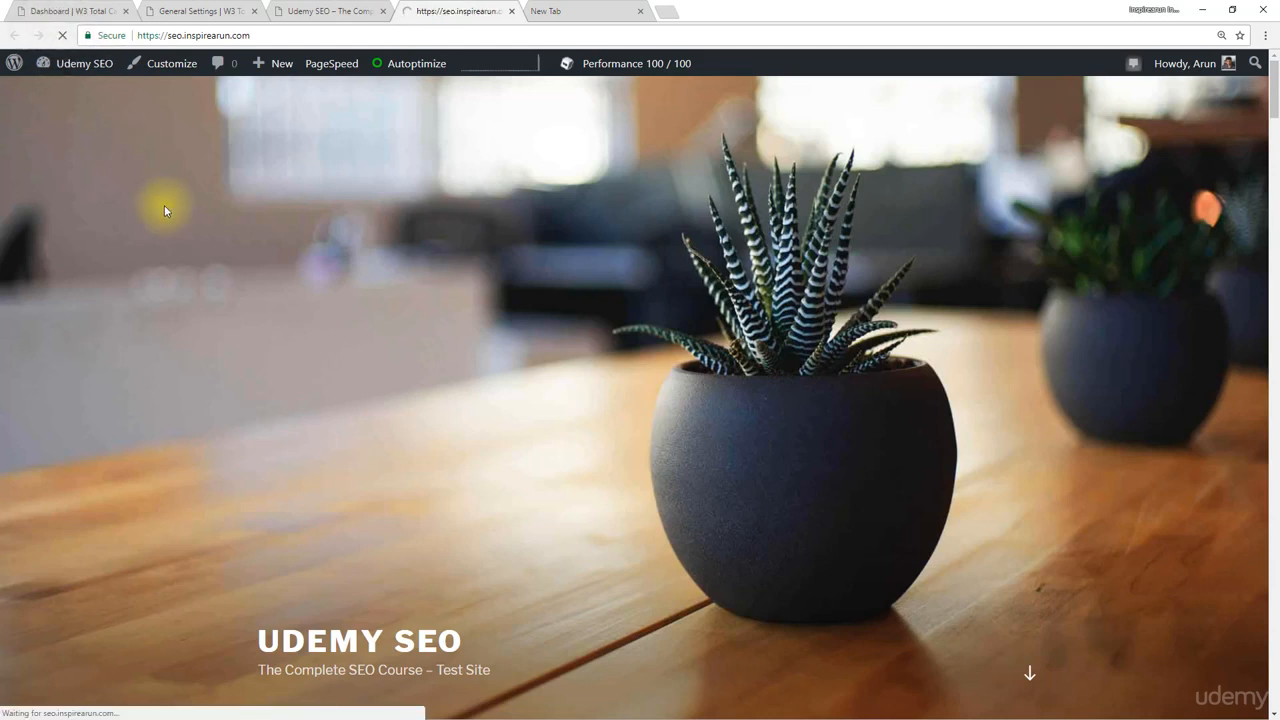